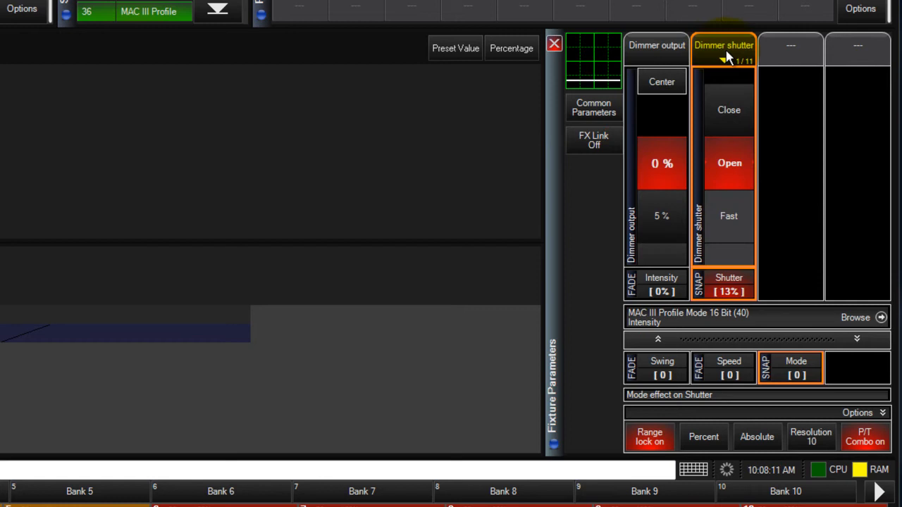
- Set the dimmer shutter function to '5 - Dimmer Strobe Random frequency'
{"action": "left_click", "coordinate": [725, 45]}
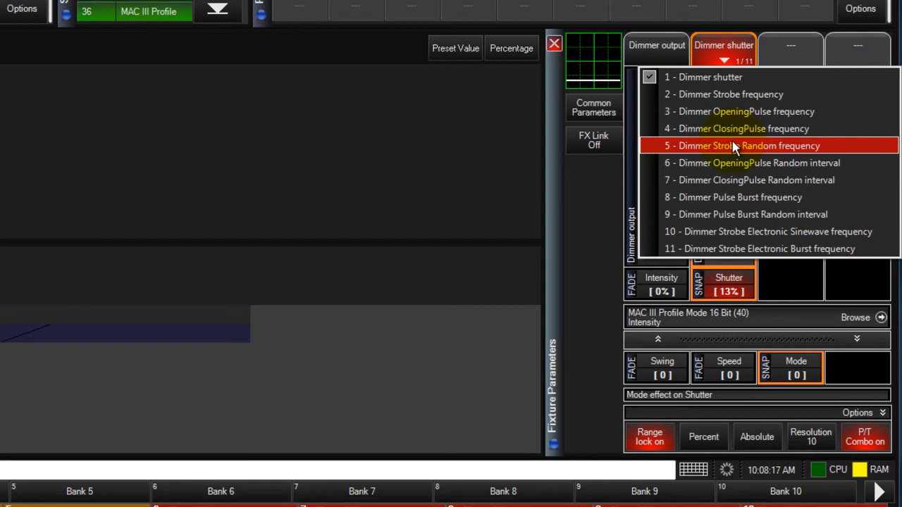
{"action": "left_click", "coordinate": [740, 145]}
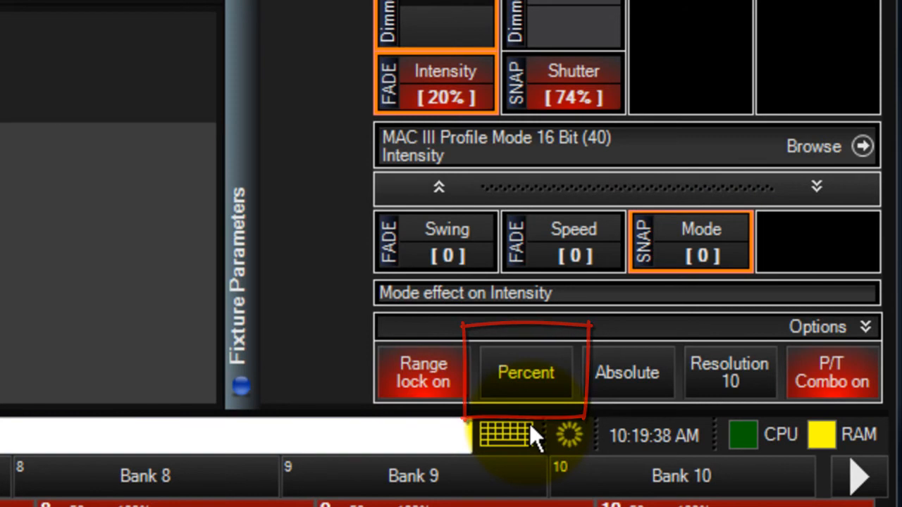
{"action": "left_click", "coordinate": [525, 372]}
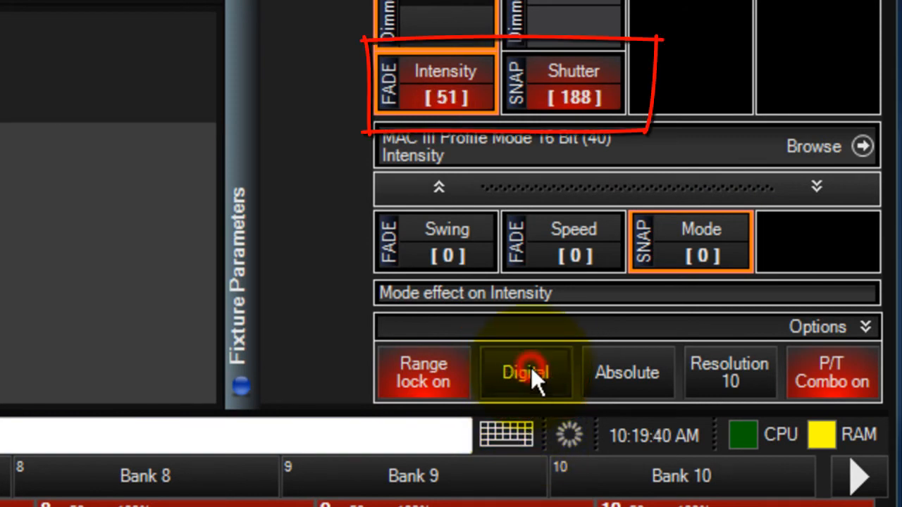
{"action": "left_click", "coordinate": [524, 372]}
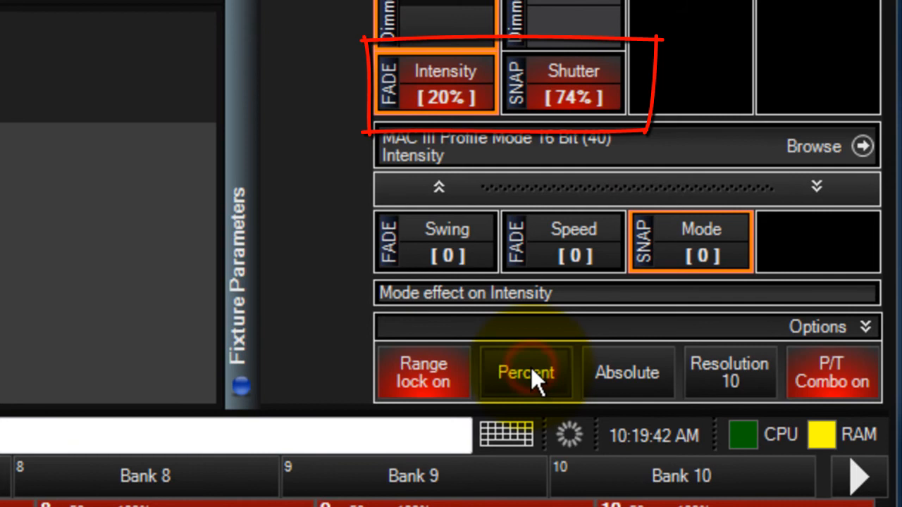
{"action": "left_click", "coordinate": [524, 372]}
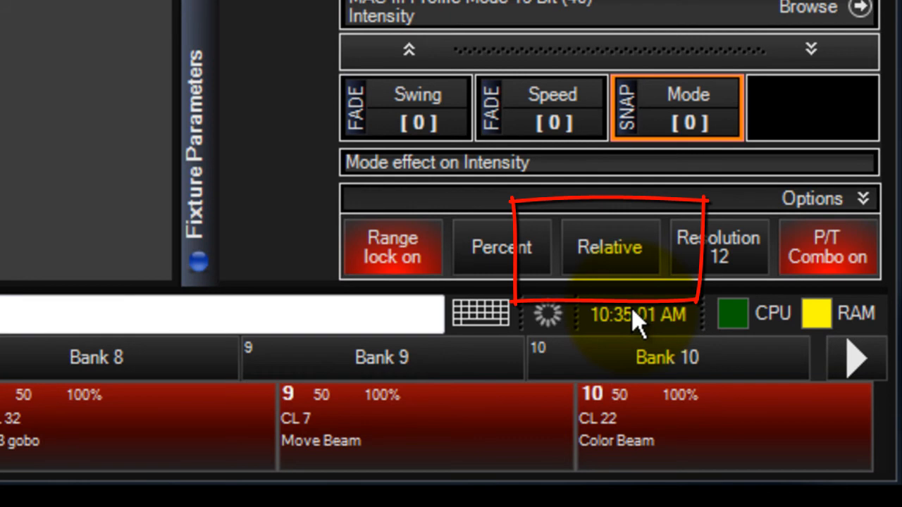
{"action": "left_click", "coordinate": [609, 246]}
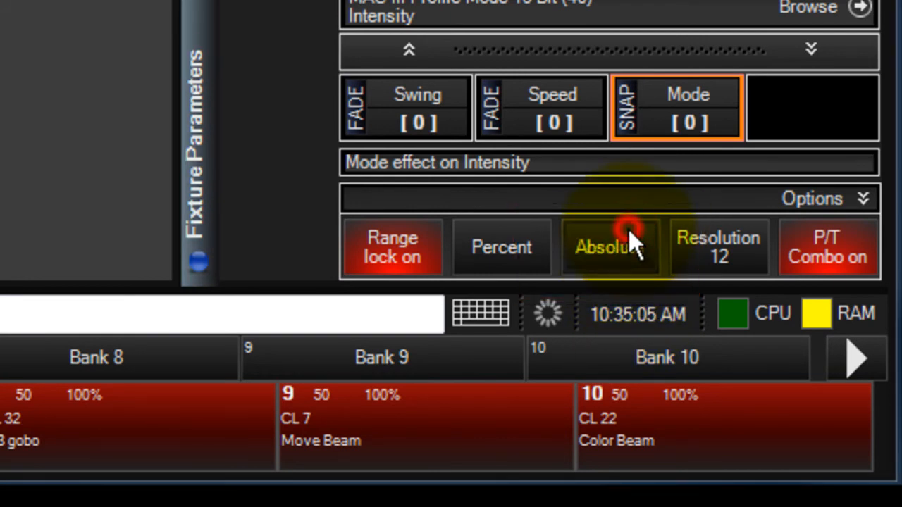
{"action": "left_click", "coordinate": [608, 248]}
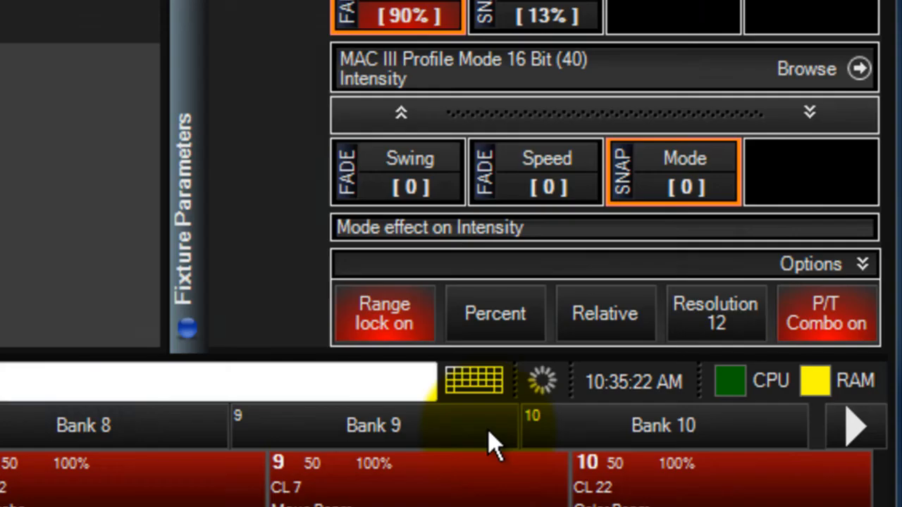
{"action": "left_click", "coordinate": [603, 313]}
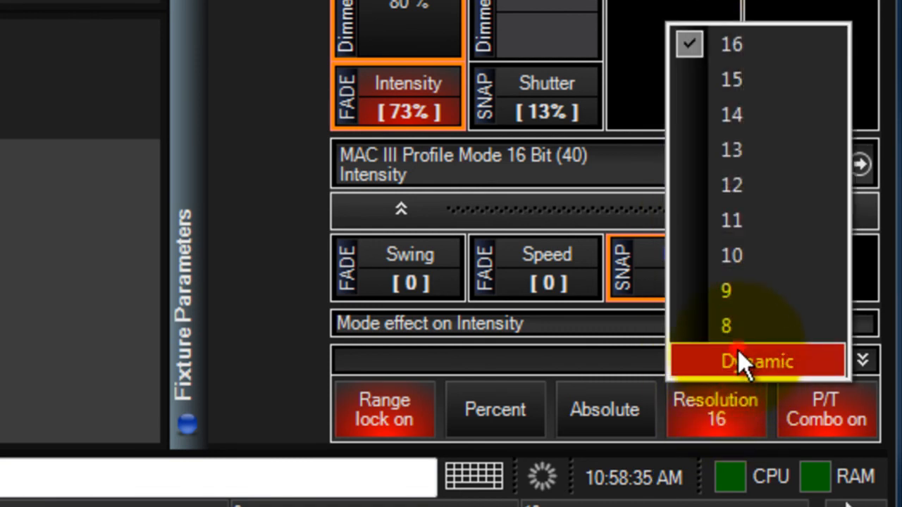
- Set encoder resolution to Dynamic and turn the P/T Combo off
{"action": "left_click", "coordinate": [756, 361]}
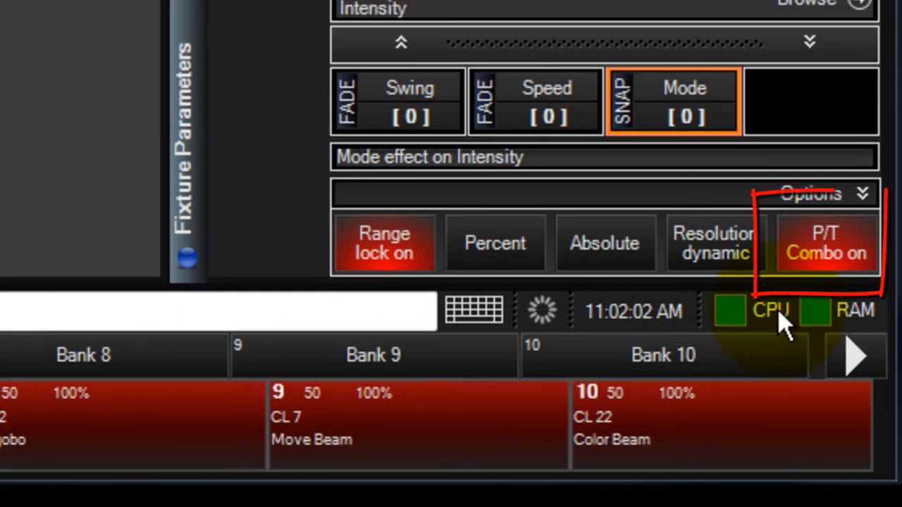
{"action": "left_click", "coordinate": [825, 242]}
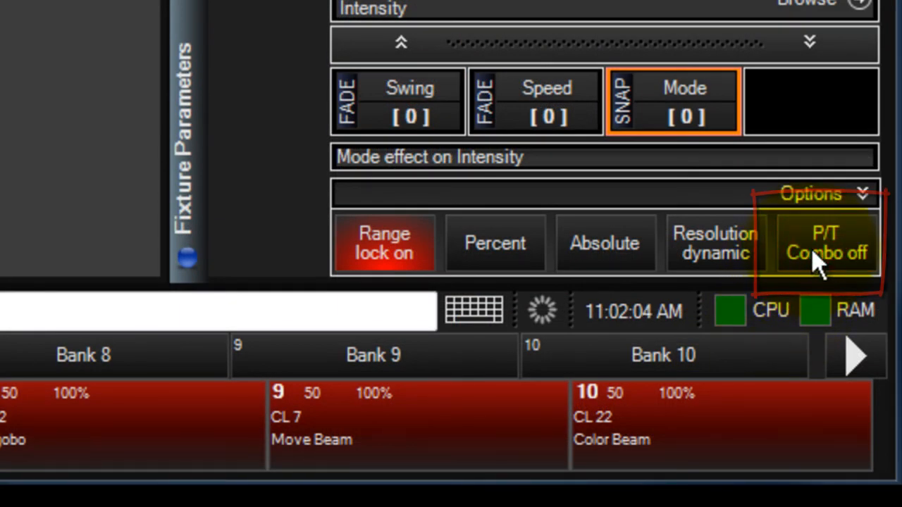